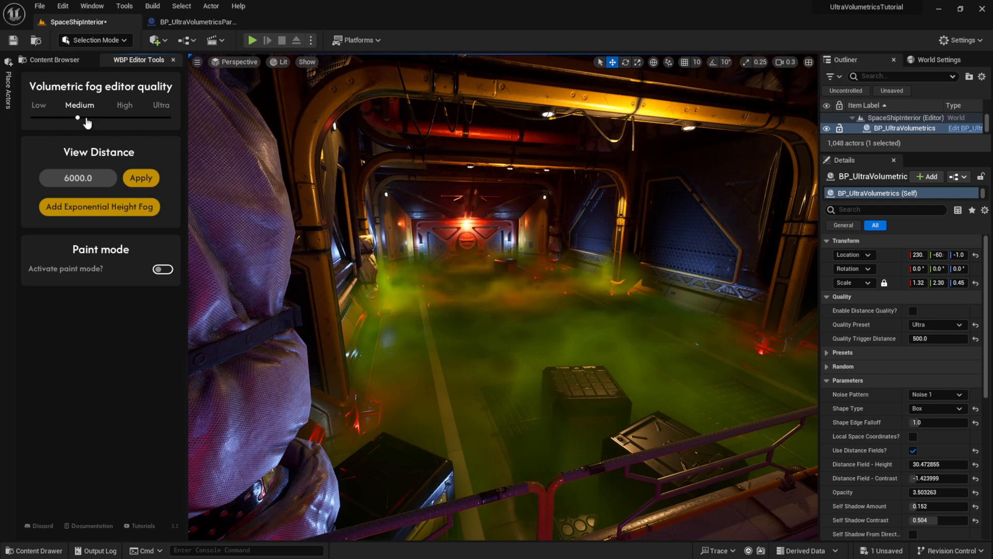
- Set the volumetric fog editor quality slider to Low
{"action": "left_click", "coordinate": [30, 117]}
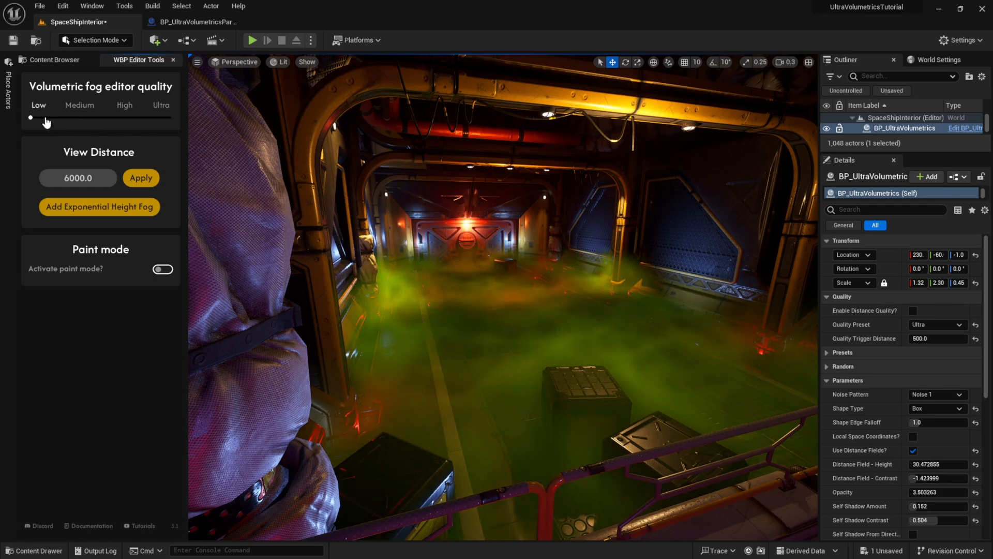
{"action": "mouse_move", "coordinate": [462, 307]}
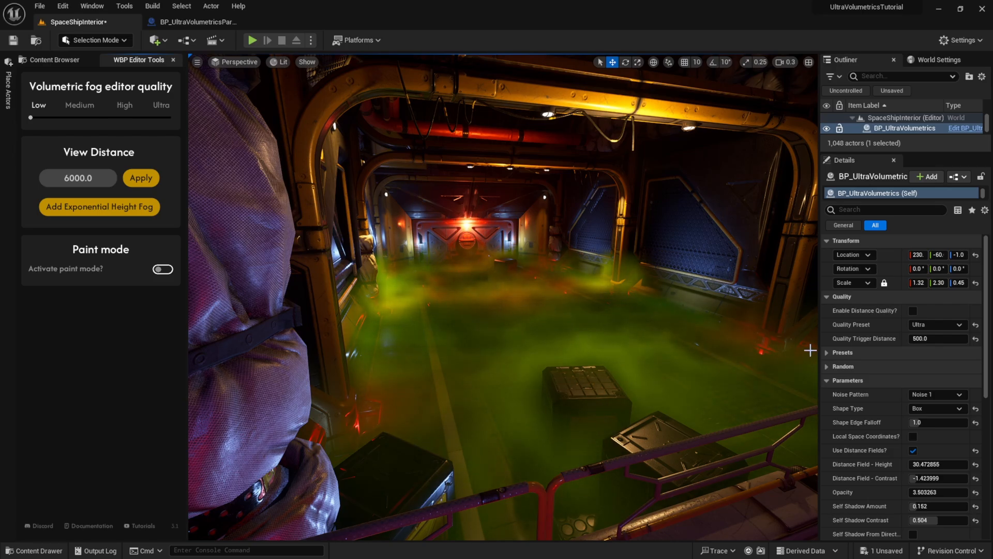
{"action": "mouse_move", "coordinate": [889, 310]}
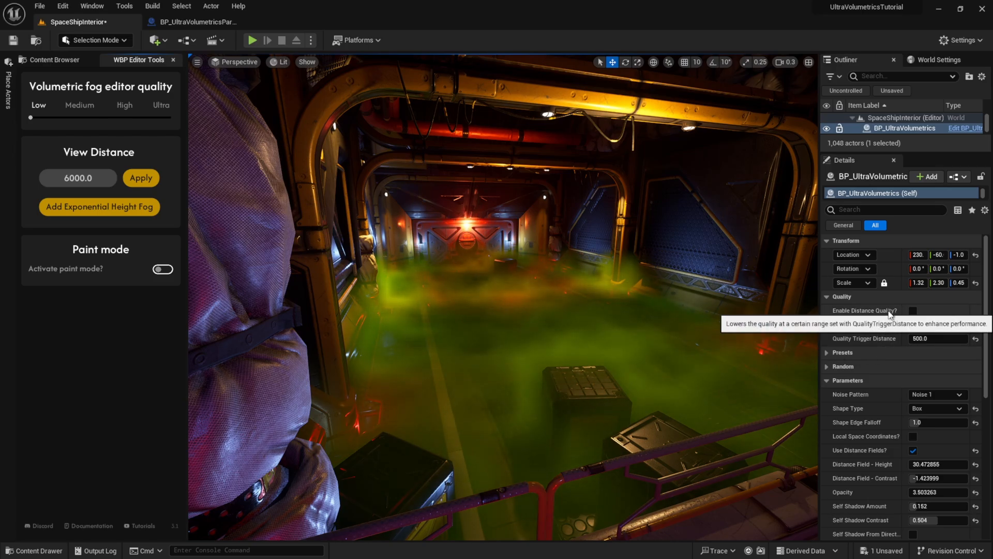
- Tick Enable Distance Quality on BP_UltraVolumetrics and keep the Ultra quality preset
{"action": "left_click", "coordinate": [913, 310]}
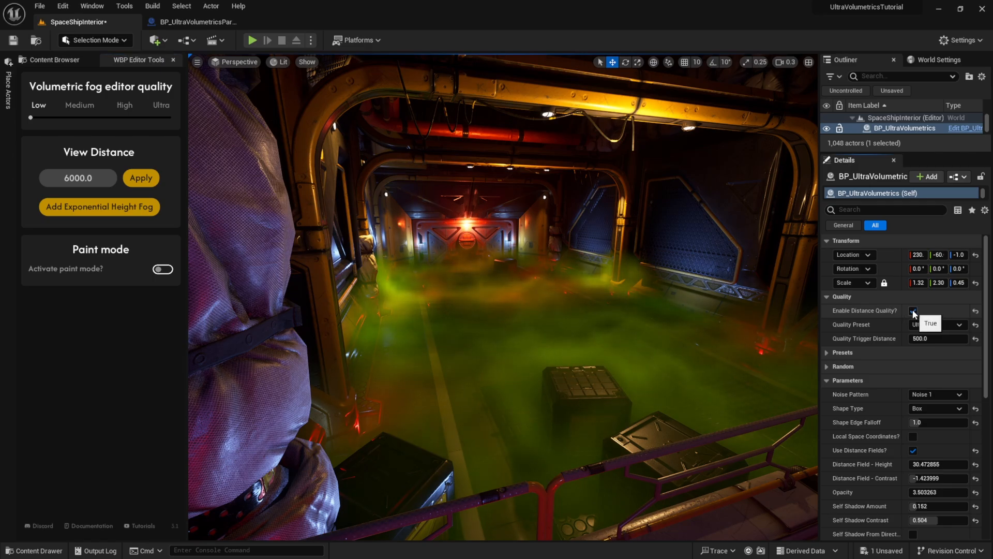
{"action": "left_click", "coordinate": [914, 310]}
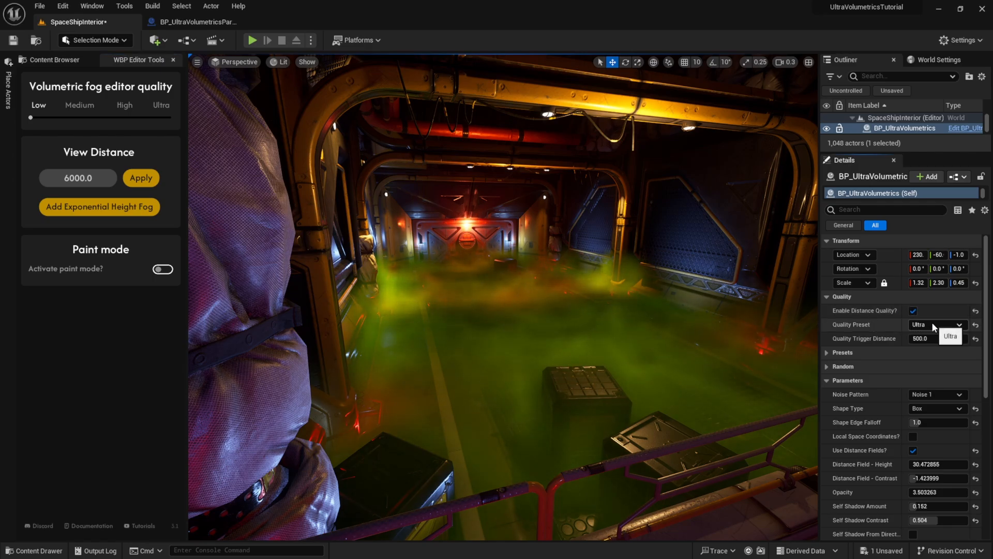
{"action": "left_click", "coordinate": [938, 324]}
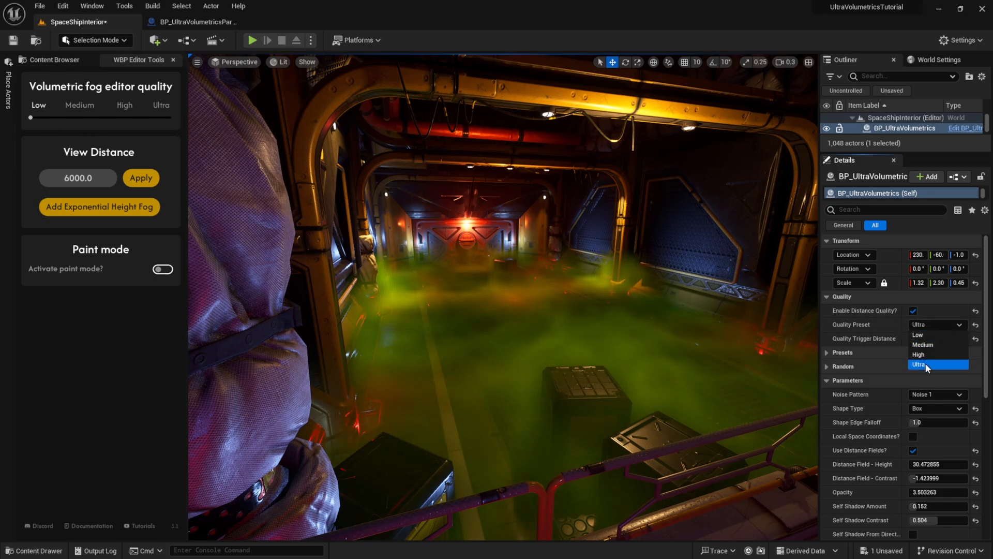
{"action": "left_click", "coordinate": [919, 365]}
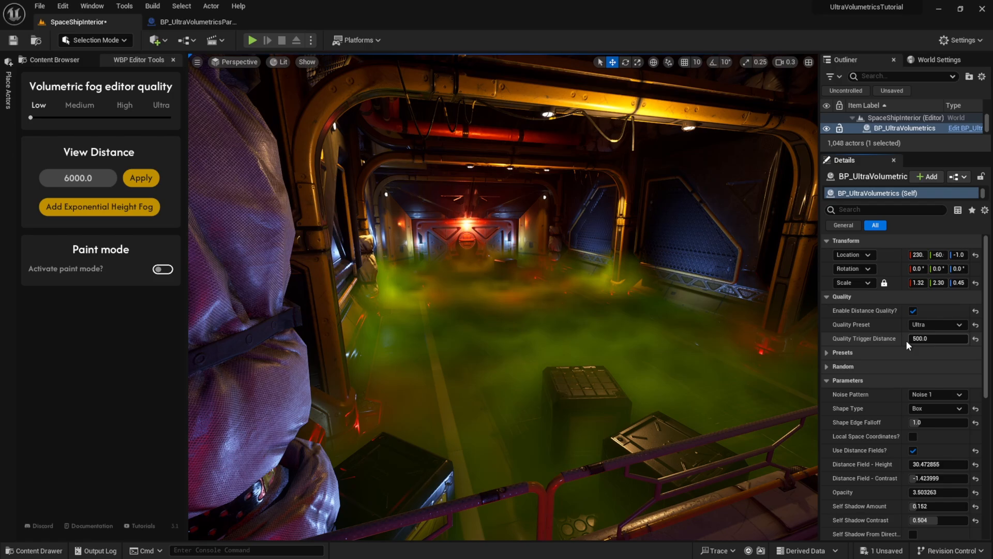
{"action": "mouse_move", "coordinate": [893, 344]}
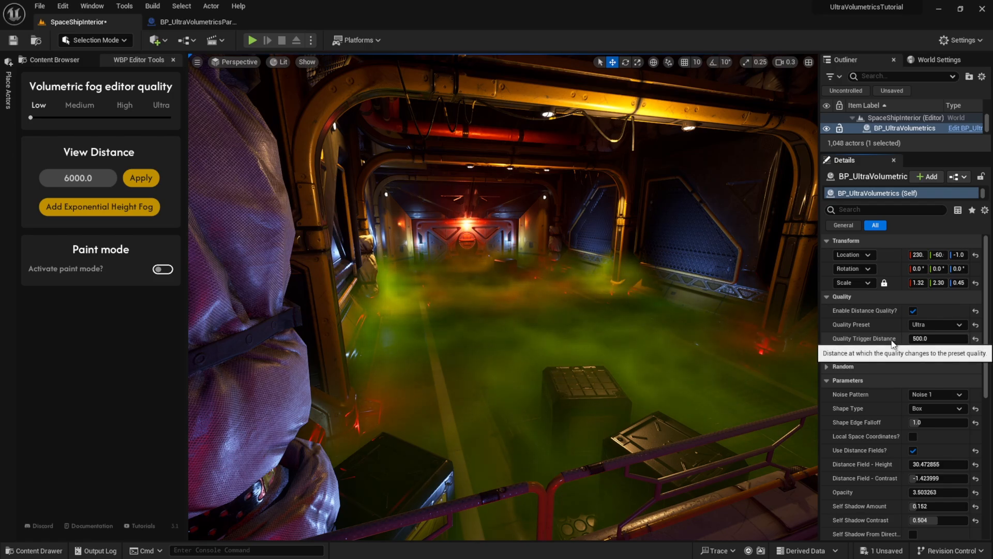
- Tick Debug Quality Distance in the Debug section to show the quality-distance sphere
{"action": "scroll", "scroll_direction": "down", "scroll_amount": 3}
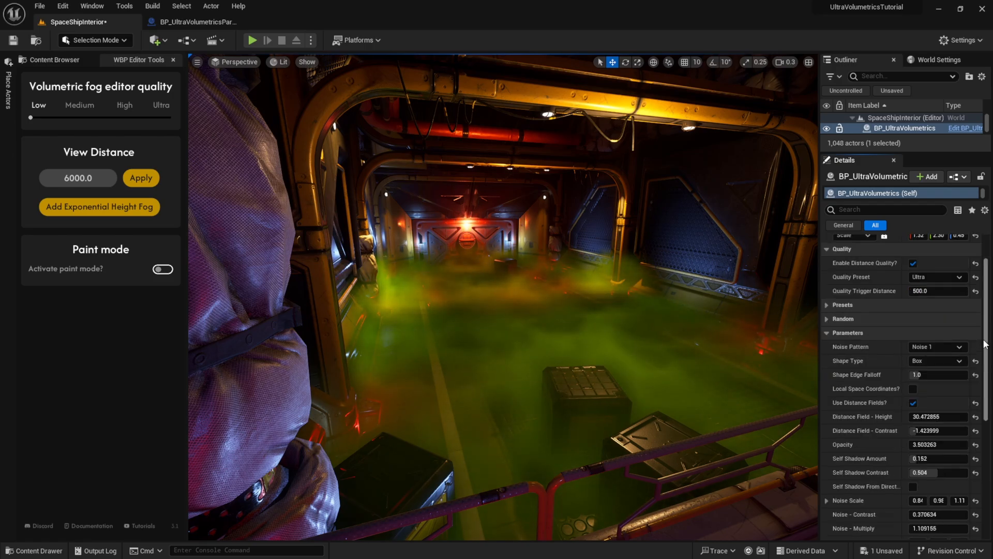
{"action": "scroll", "scroll_direction": "down", "scroll_amount": 3}
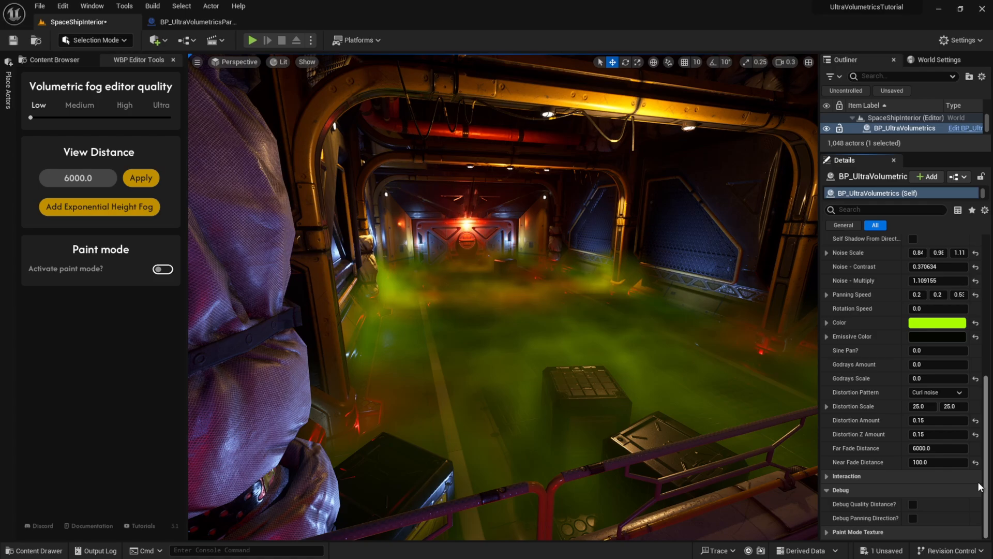
{"action": "left_click", "coordinate": [912, 504]}
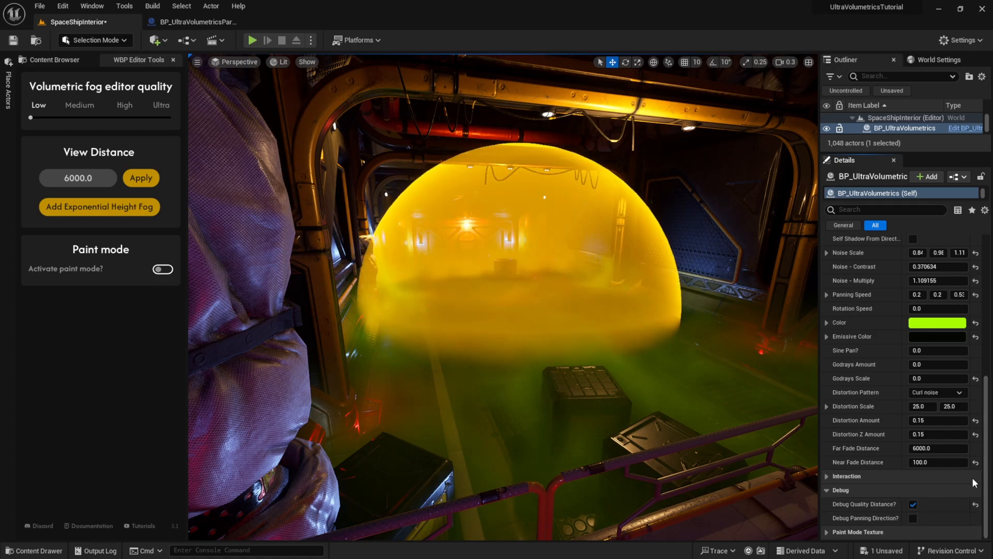
{"action": "scroll", "scroll_direction": "up", "scroll_amount": 3}
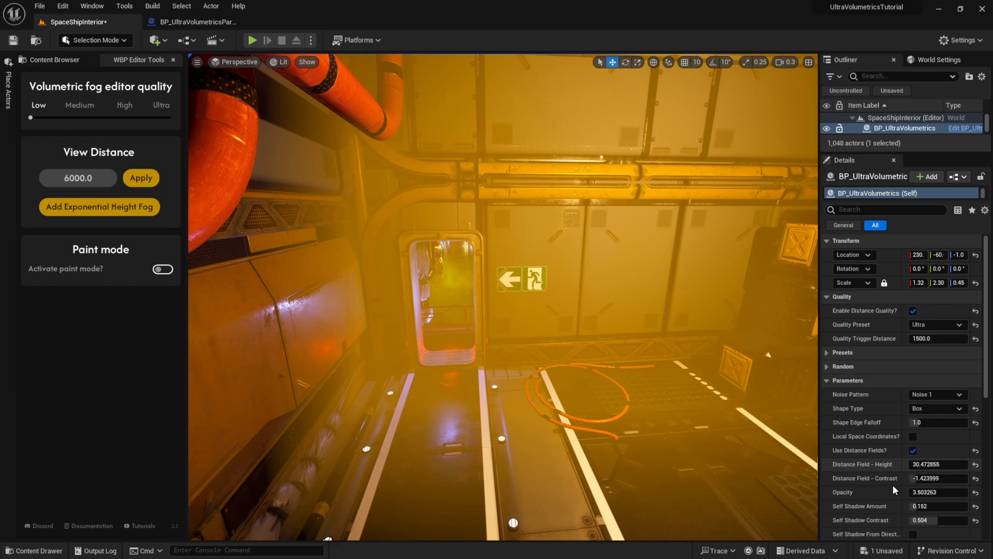
- Start Play In Editor to walk the first-person character through the green fog
{"action": "scroll", "scroll_direction": "down", "scroll_amount": 3}
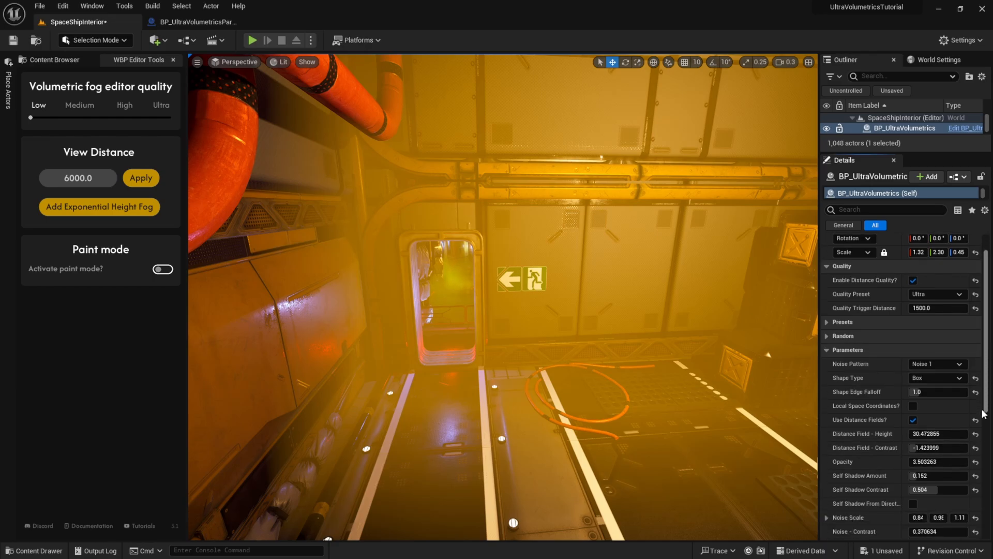
{"action": "scroll", "scroll_direction": "down", "scroll_amount": 3}
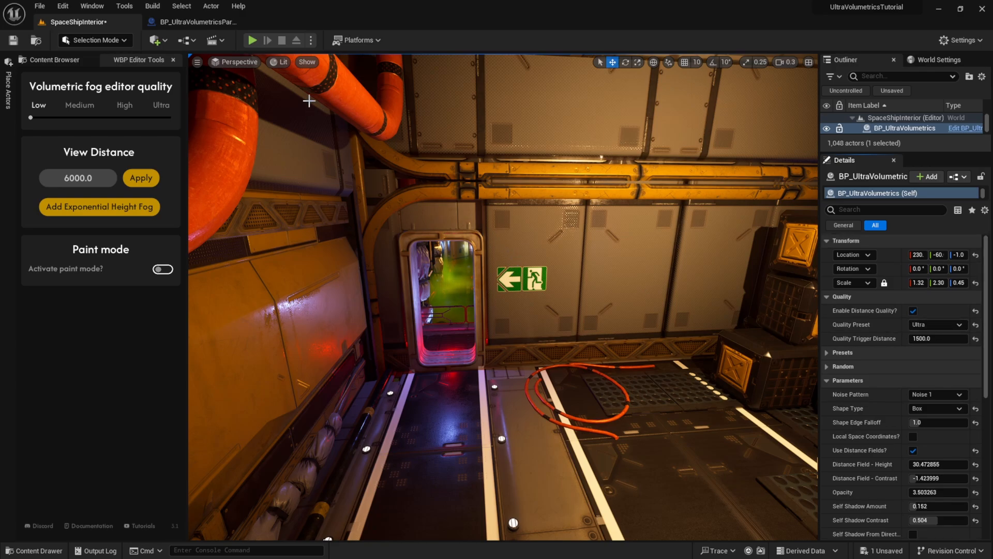
{"action": "left_click", "coordinate": [252, 41]}
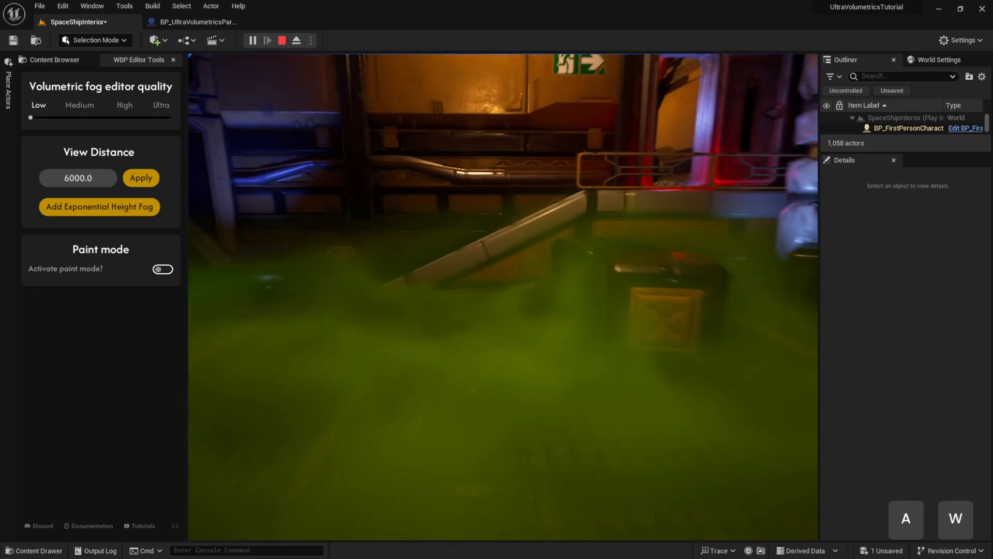
- Stop play, playtest the fog once more, and return to the editor
{"action": "left_click", "coordinate": [282, 40]}
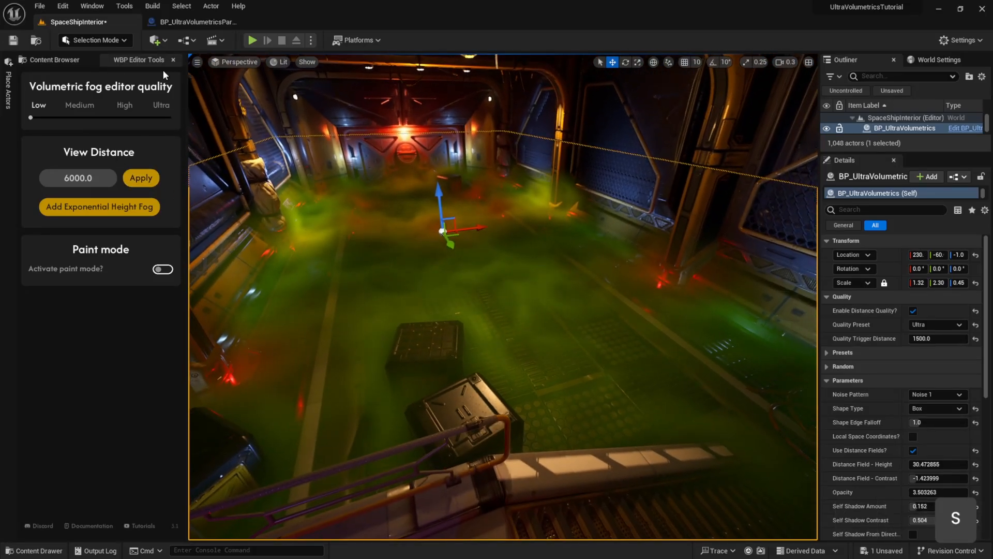
{"action": "left_click", "coordinate": [196, 62]}
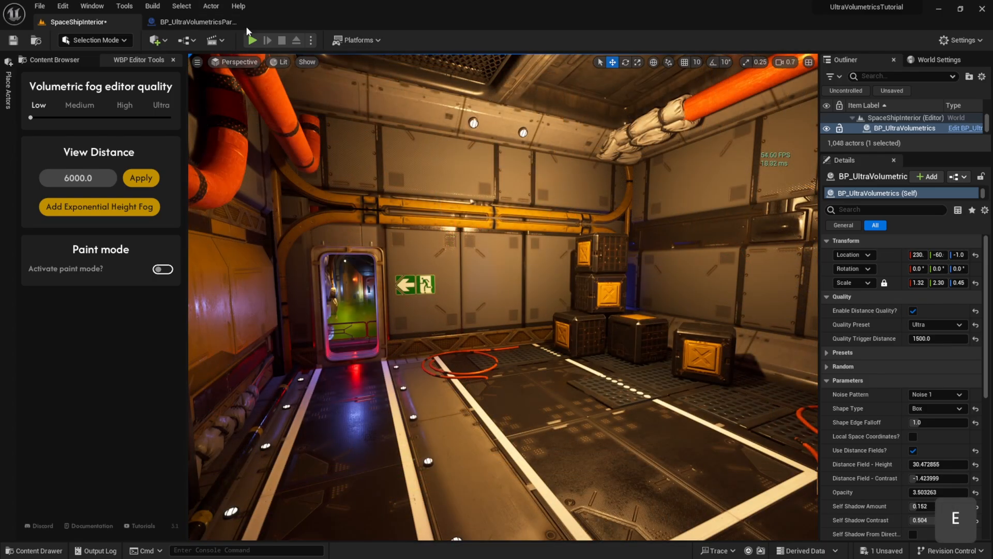
{"action": "left_click", "coordinate": [252, 40]}
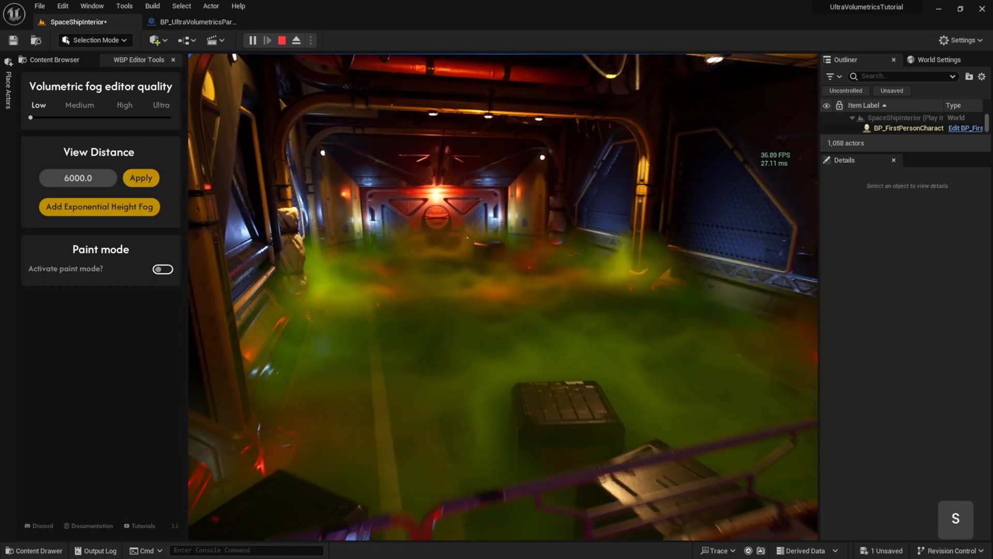
{"action": "left_click", "coordinate": [281, 40]}
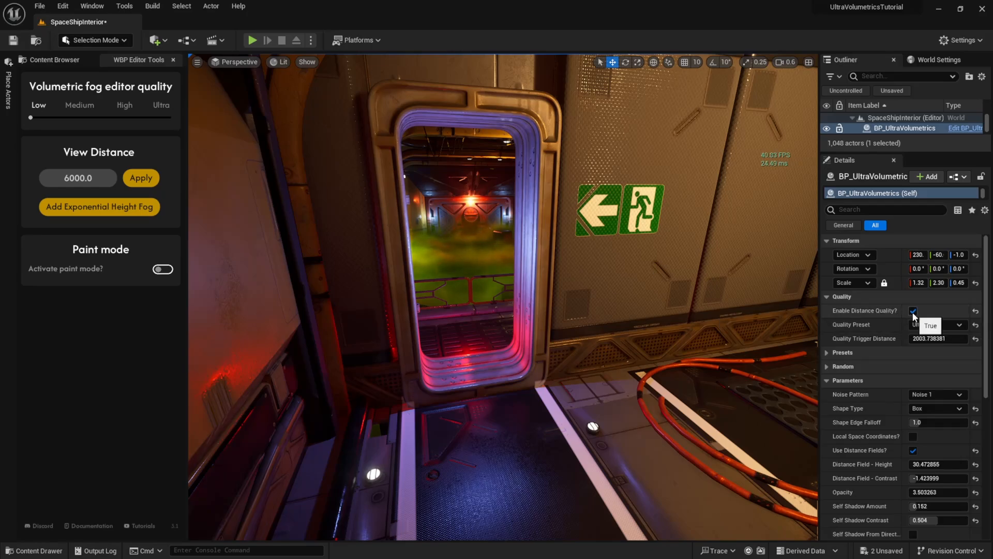
- Untick Enable Distance Quality on the fog and bring up the Content Browser for BP_QualityTrigger
{"action": "left_click", "coordinate": [913, 310]}
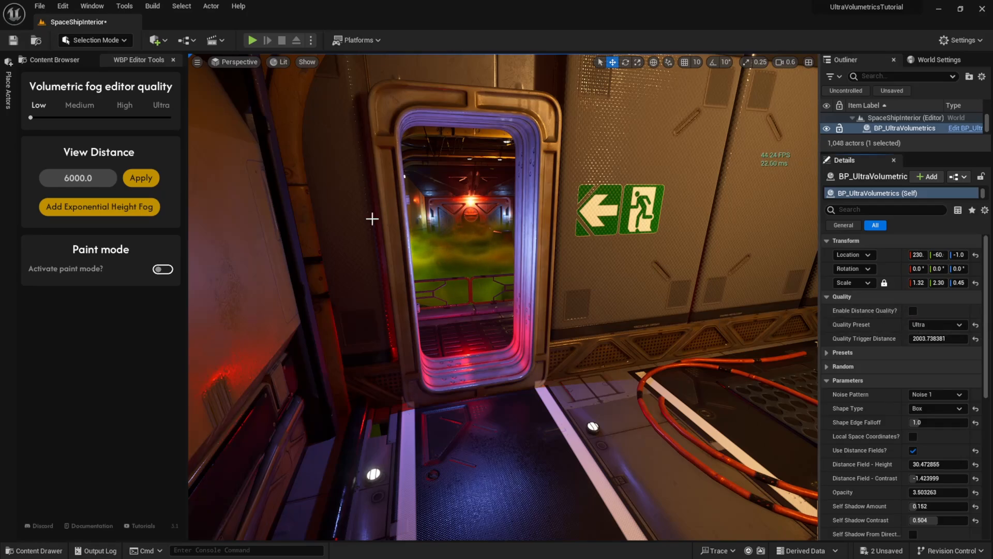
{"action": "left_click", "coordinate": [53, 60]}
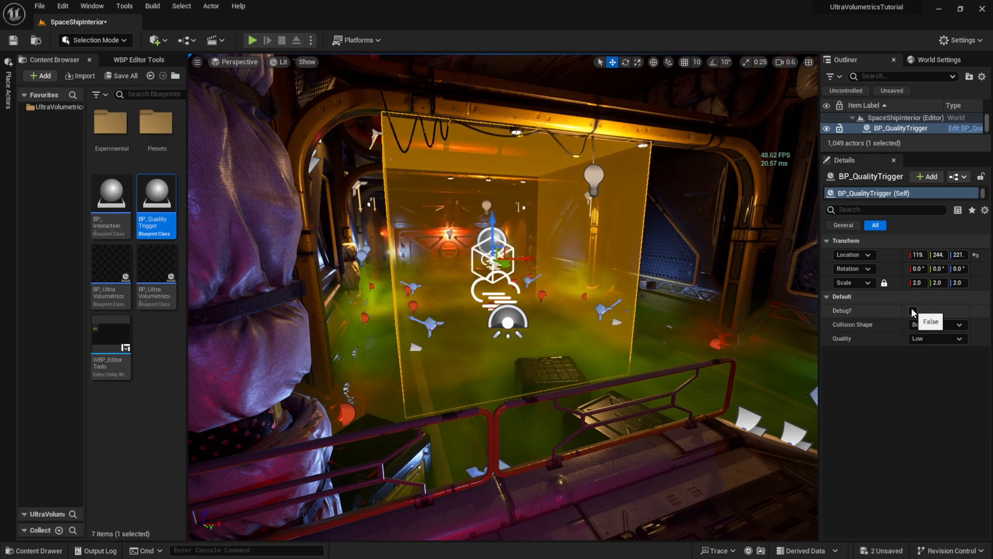
- Keep the trigger's Collision Shape as Box after trying Sphere, and set its Quality to Ultra
{"action": "left_click", "coordinate": [949, 339]}
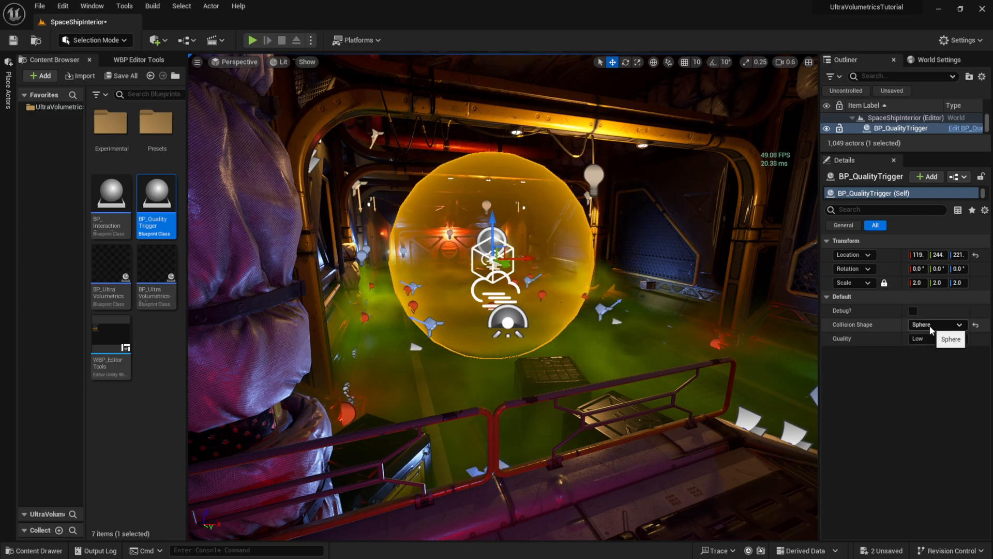
{"action": "left_click", "coordinate": [937, 324]}
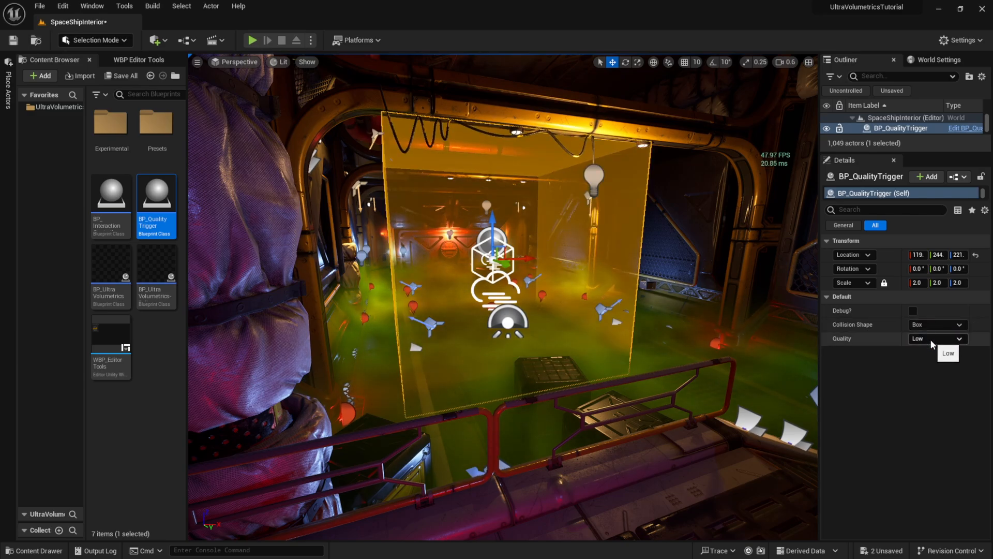
{"action": "left_click", "coordinate": [949, 352]}
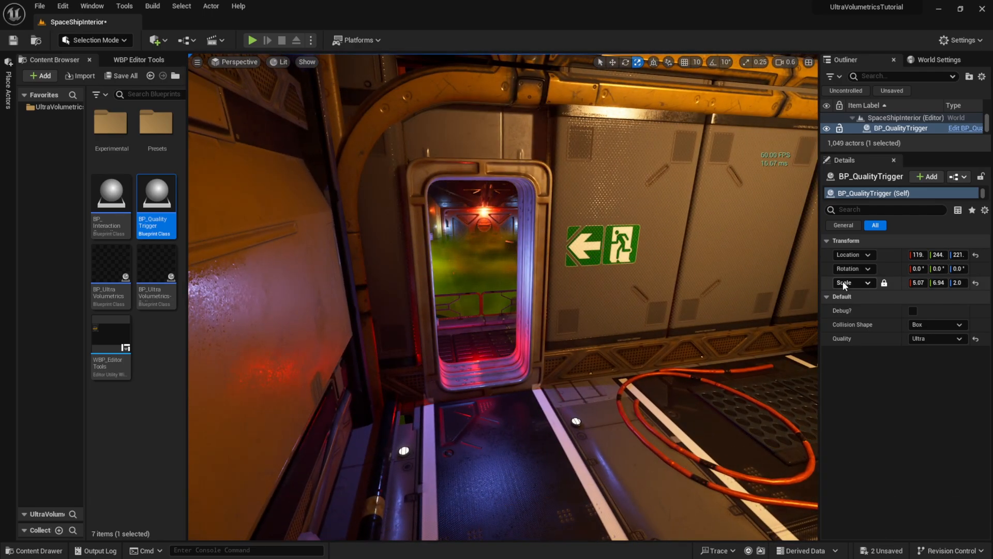
{"action": "mouse_move", "coordinate": [253, 40]}
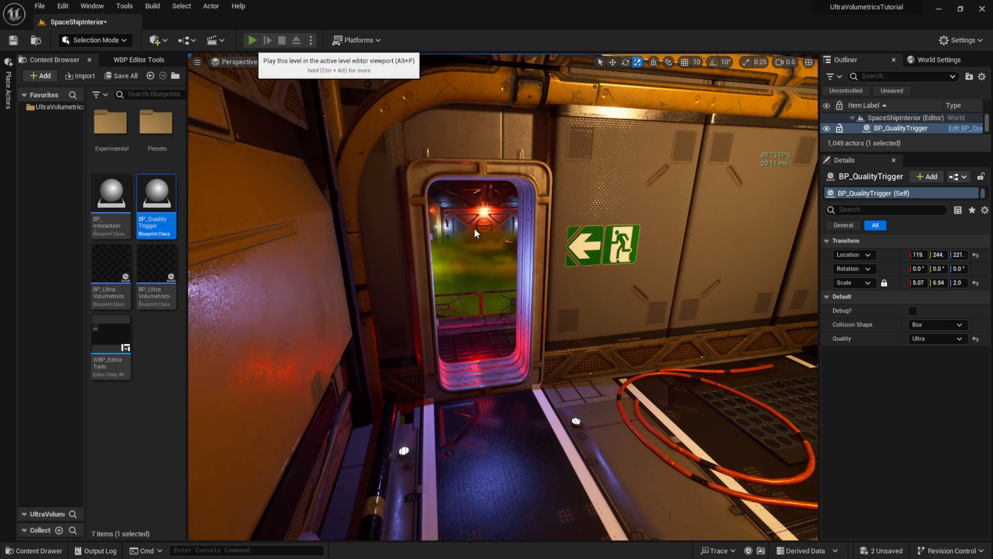
- Start Play In Editor to view the fog room through the doorway
{"action": "left_click", "coordinate": [253, 41]}
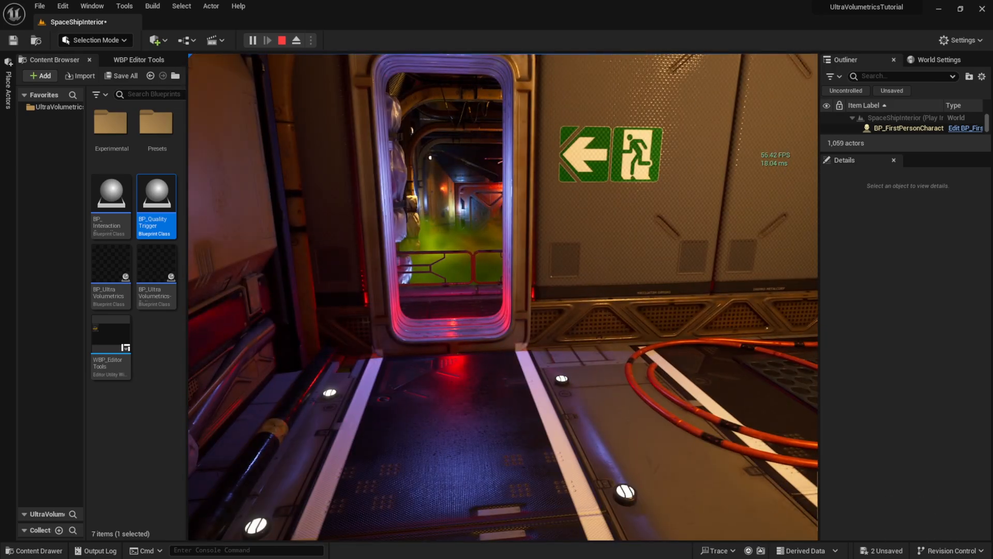
- Stop play, enable Debug on BP_QualityTrigger, and playtest the level with the debug display
{"action": "left_click", "coordinate": [282, 40]}
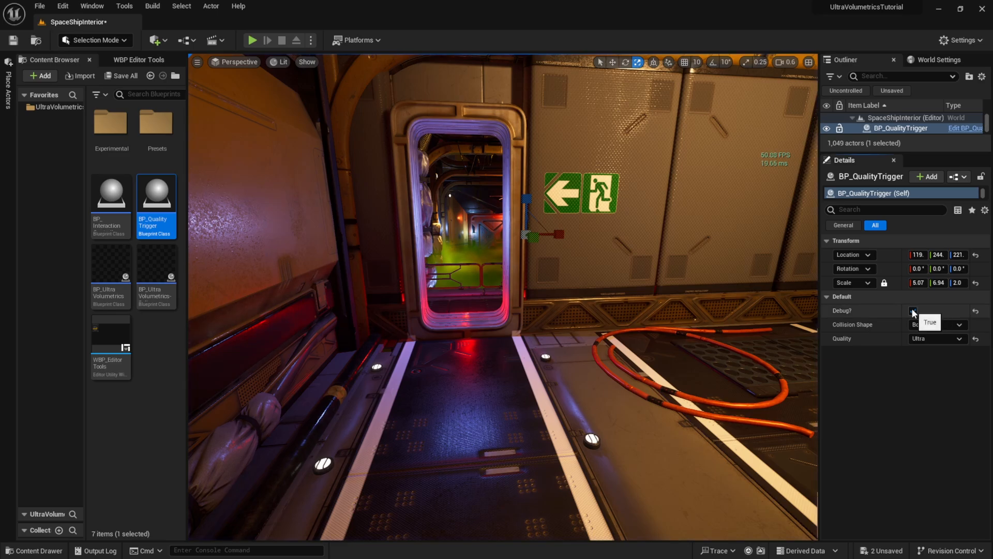
{"action": "left_click", "coordinate": [913, 310]}
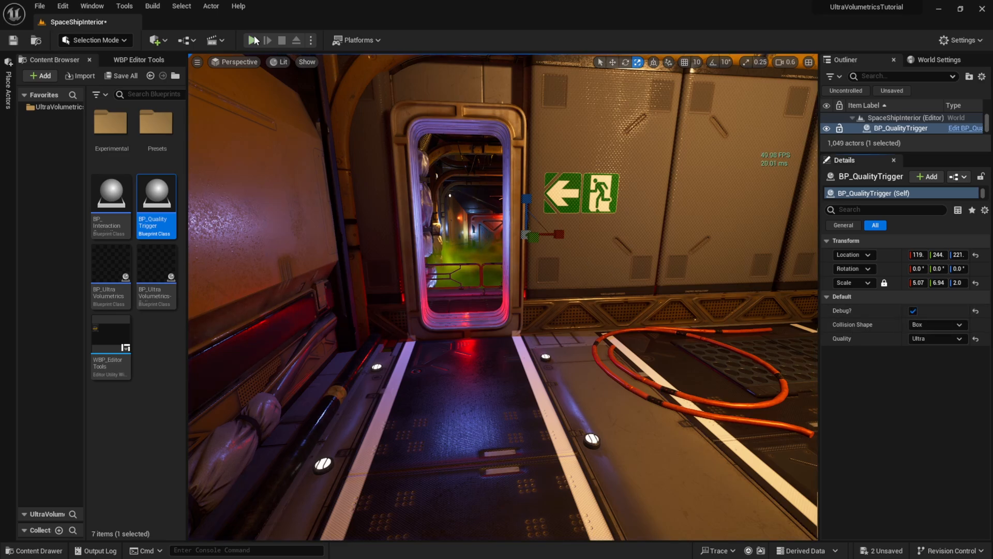
{"action": "left_click", "coordinate": [254, 40]}
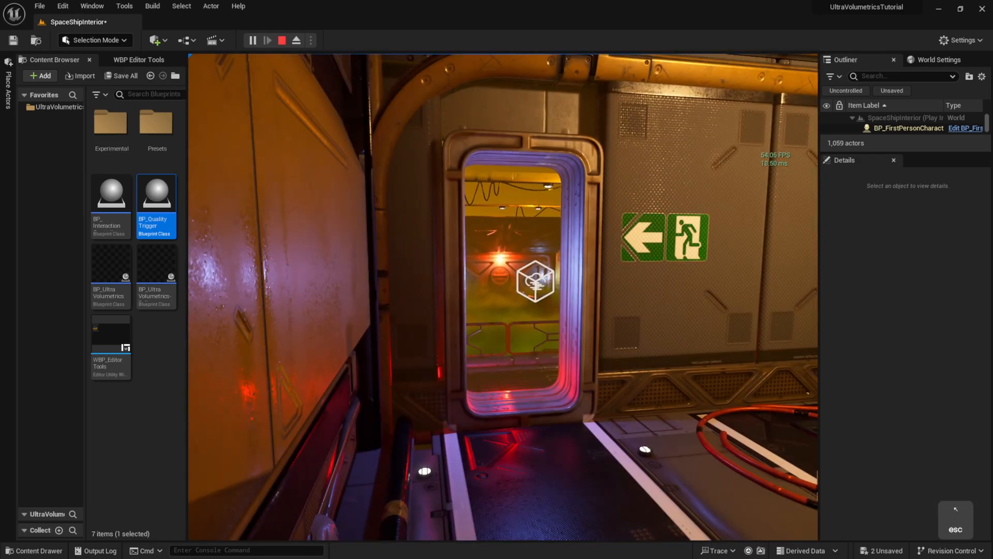
{"action": "left_click", "coordinate": [282, 41]}
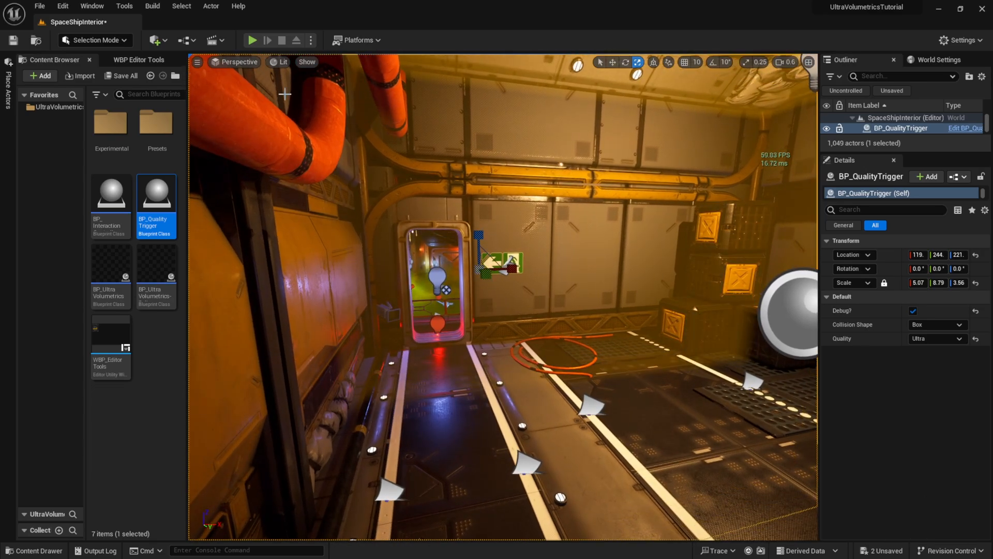
- Start play and hold W to walk the player toward the fog room doorway
{"action": "left_click", "coordinate": [253, 40]}
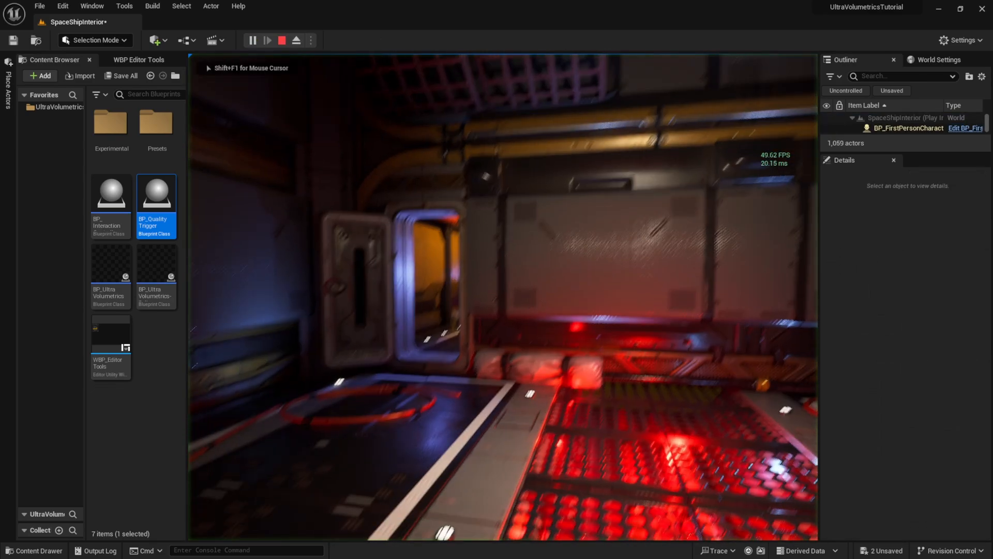
{"action": "key", "text": "w"}
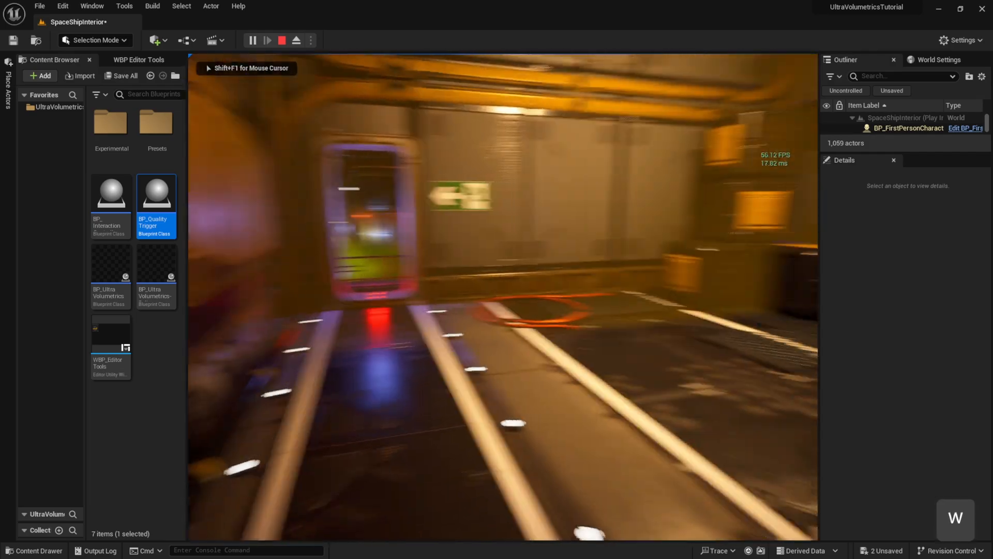